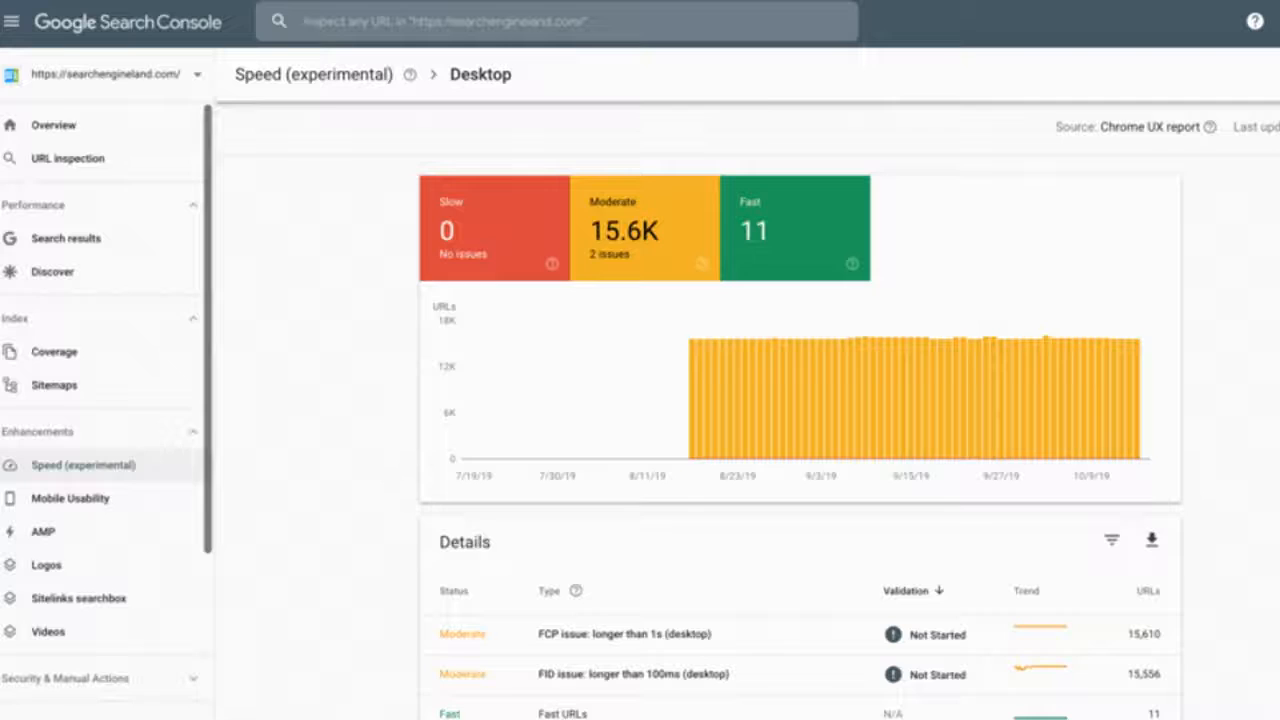
View the 'FCP issue: longer than 1s (desktop)' detail page with its 15.6K affected URLs.
{"action": "left_click", "coordinate": [634, 632]}
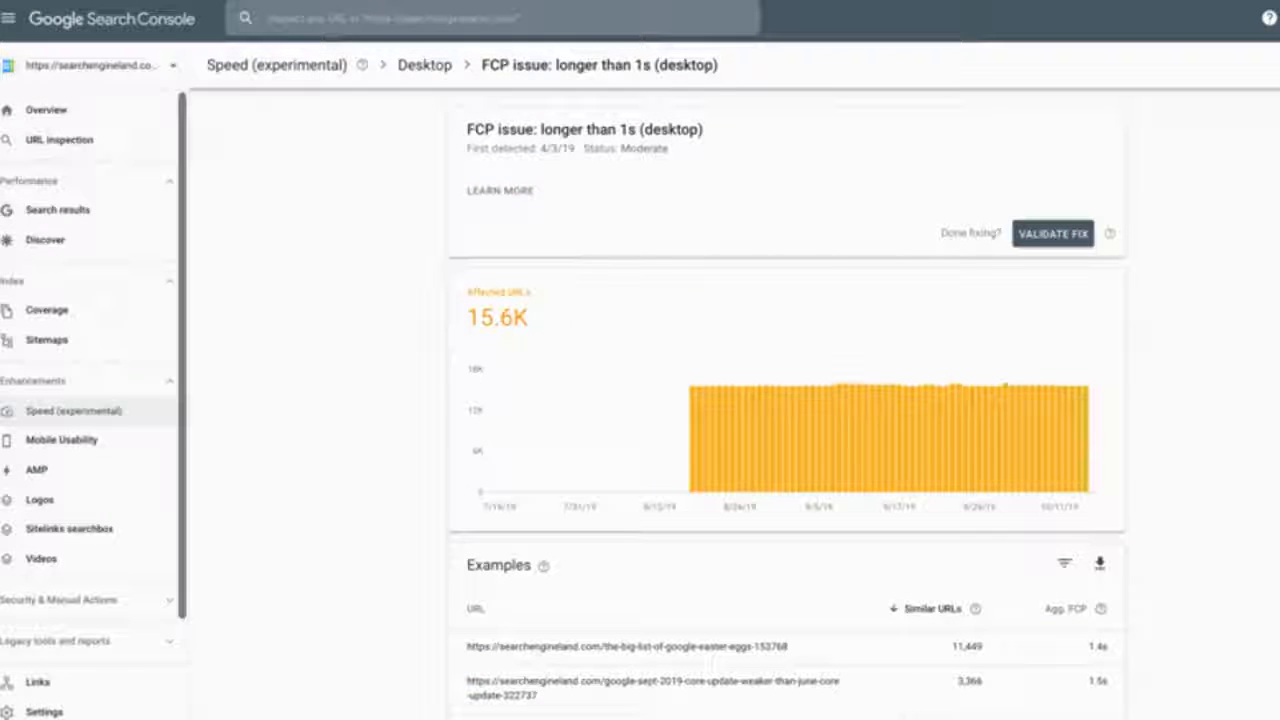